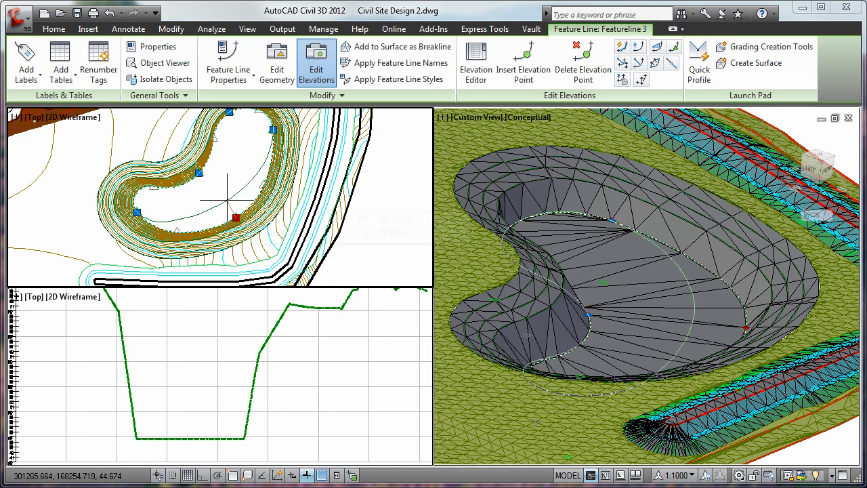
# Step: Bring up the editing options for the pond feature line
pyautogui.rightClick(231, 204)
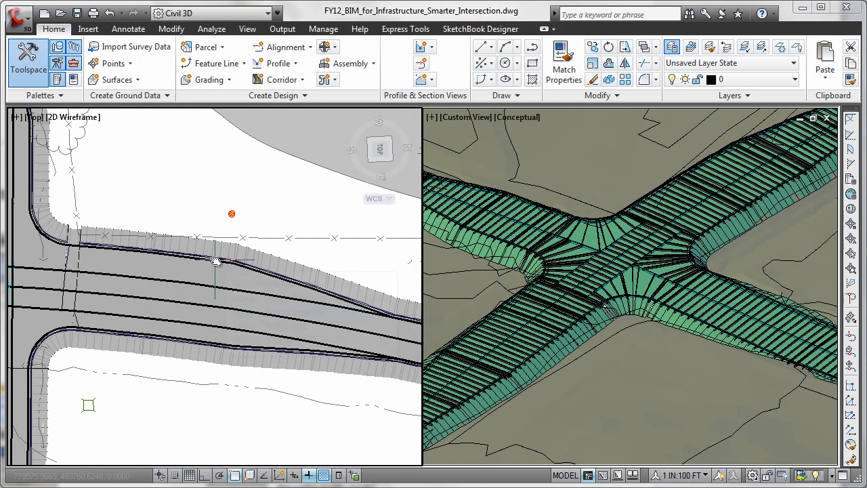
# Step: Open Transport_1_Completed_HVA.dwg to show accident and road level-of-service layers
pyautogui.click(230, 262)
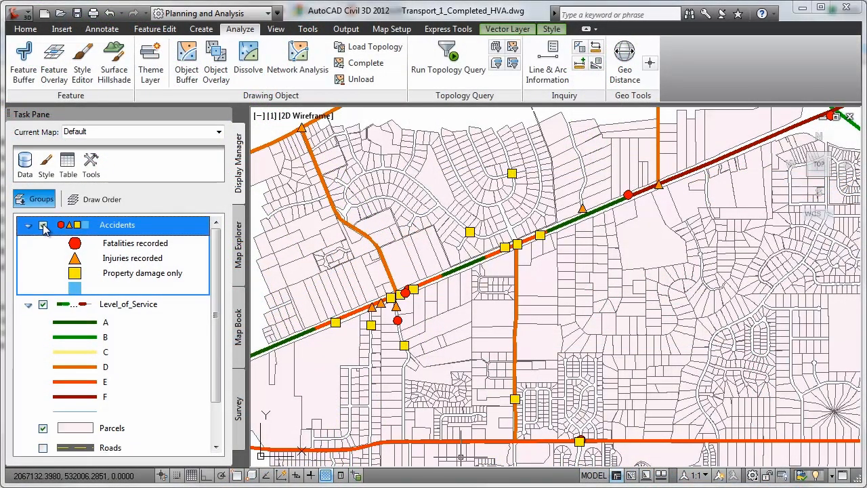
# Step: Buffer the accident features by 200 feet onto a merged Accident layer
pyautogui.click(22, 59)
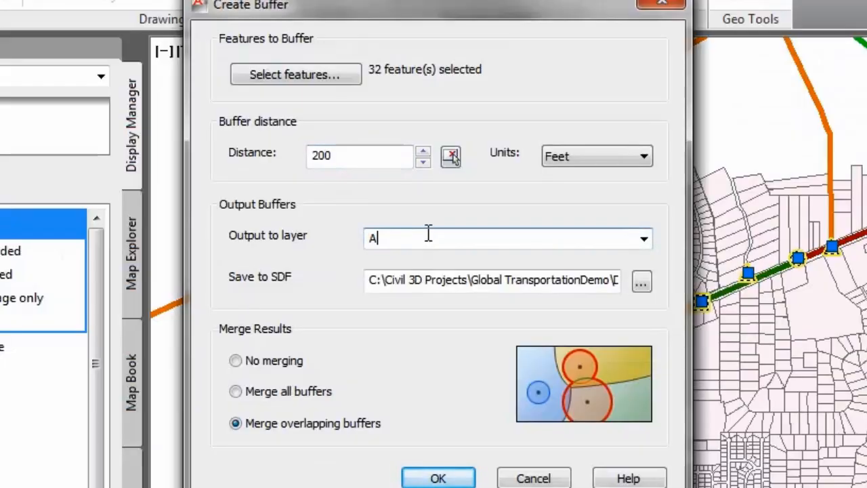
pyautogui.write('ccident')
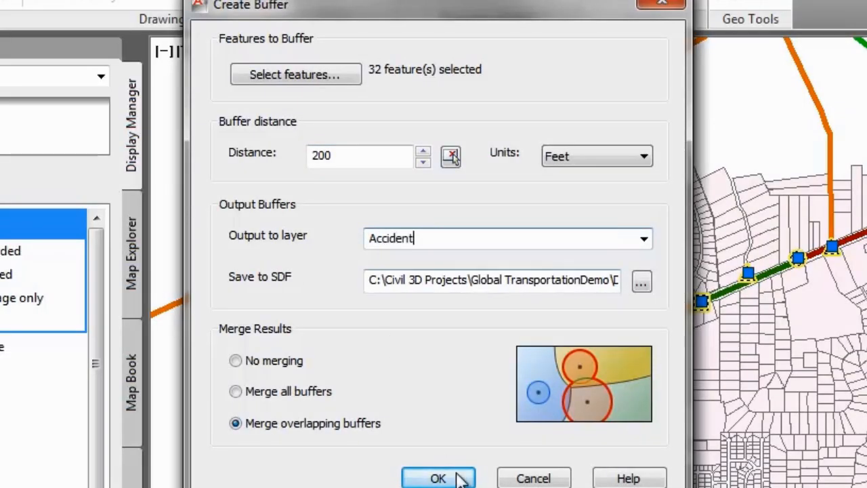
pyautogui.click(438, 477)
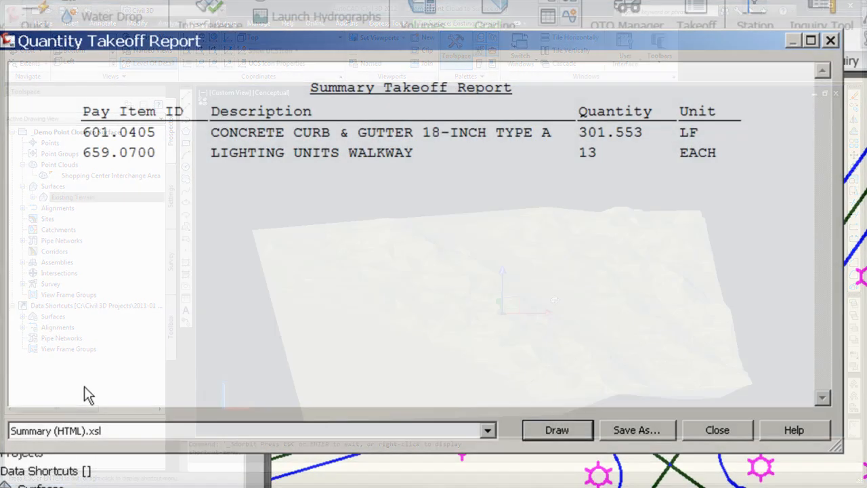
# Step: Close the quantity takeoff report and select the layout profile in the profile view
pyautogui.click(717, 430)
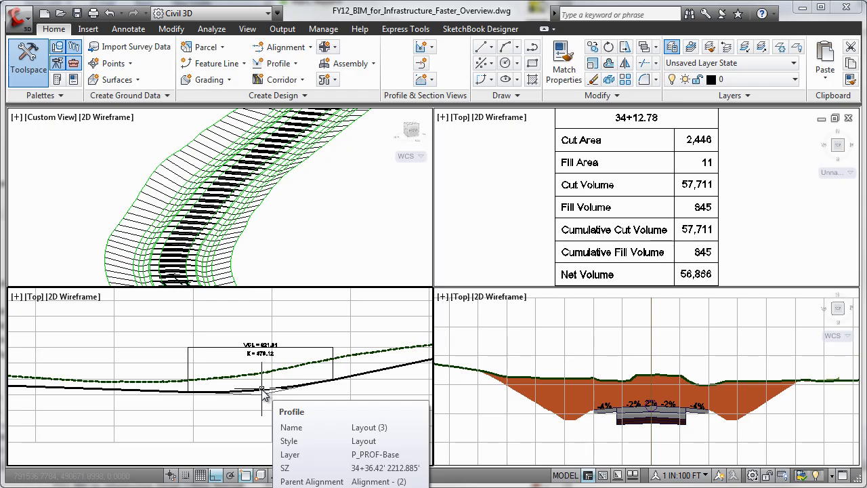
pyautogui.click(261, 389)
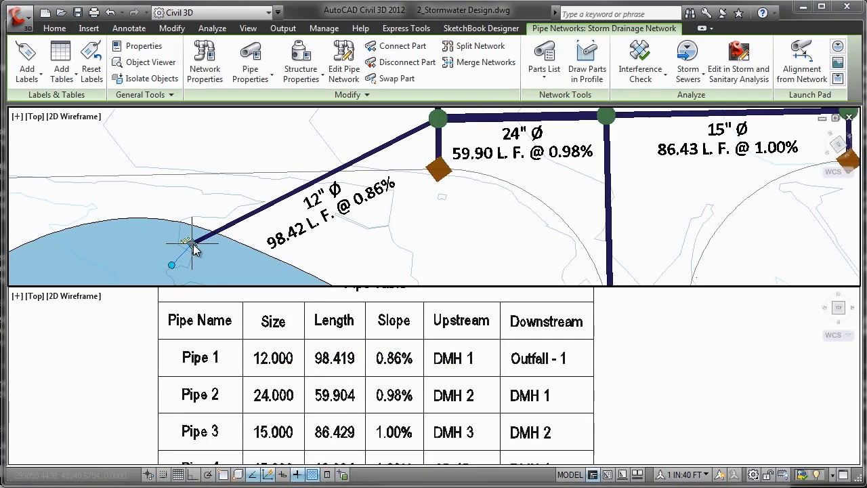
# Step: Drag the outfall end of the 12-inch storm pipe to a new position
pyautogui.moveTo(193, 244); pyautogui.dragTo(119, 227)
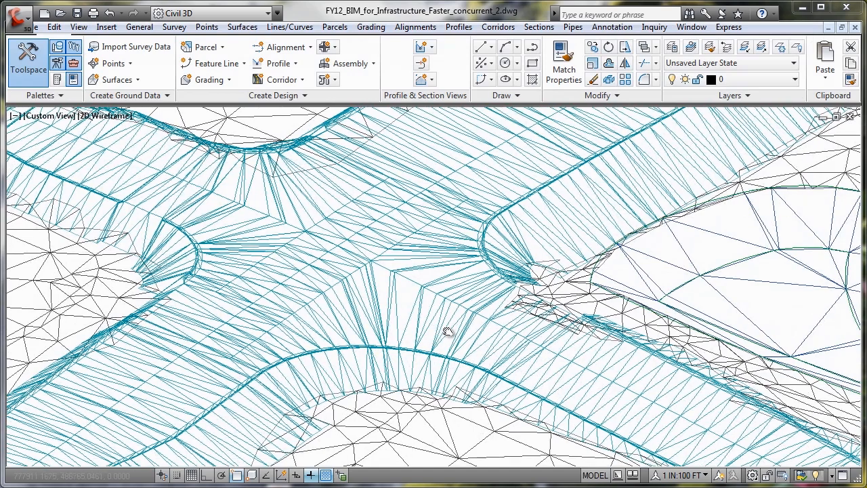
# Step: Launch Export to LandXML from the Output tab
pyautogui.click(281, 29)
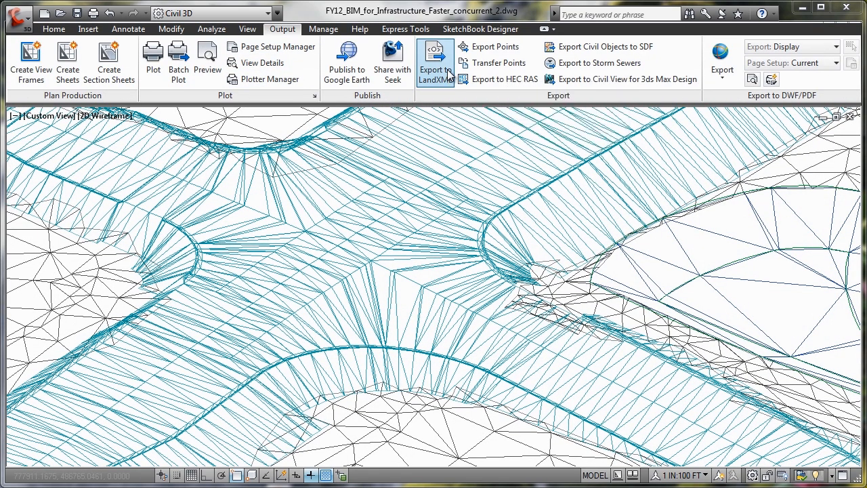
pyautogui.click(434, 61)
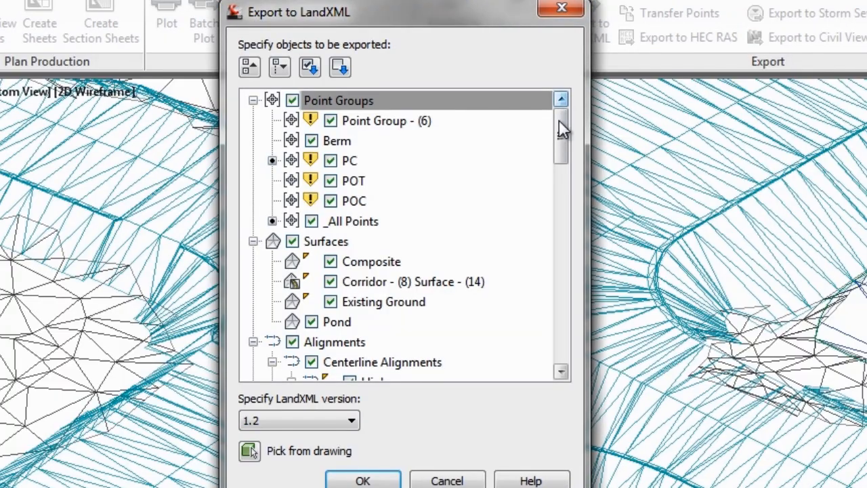